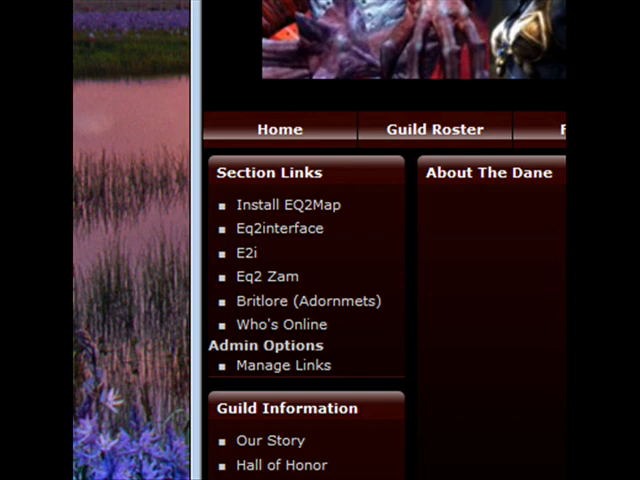
# Go to The Dane guild's Install EQ2Map page with download links and directions.
pyautogui.click(288, 204)
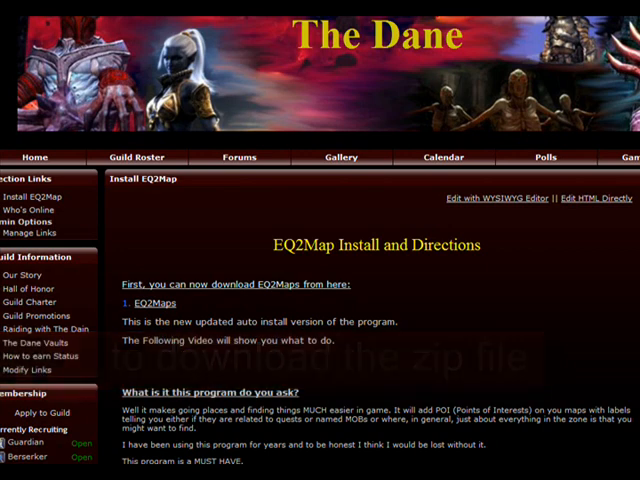
# Download the EQ2MAP125 zip from the EQ2Maps link and save it to the eq2tools folder.
pyautogui.click(148, 304)
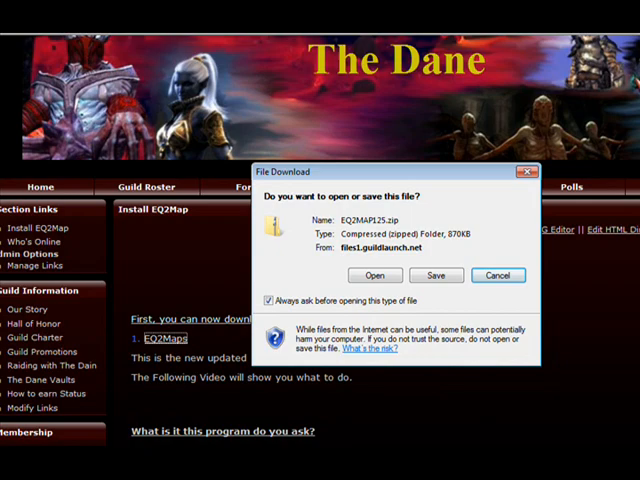
pyautogui.click(436, 276)
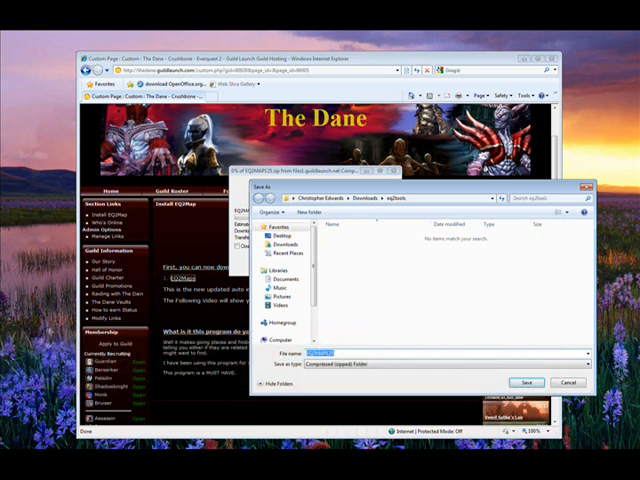
pyautogui.click(526, 382)
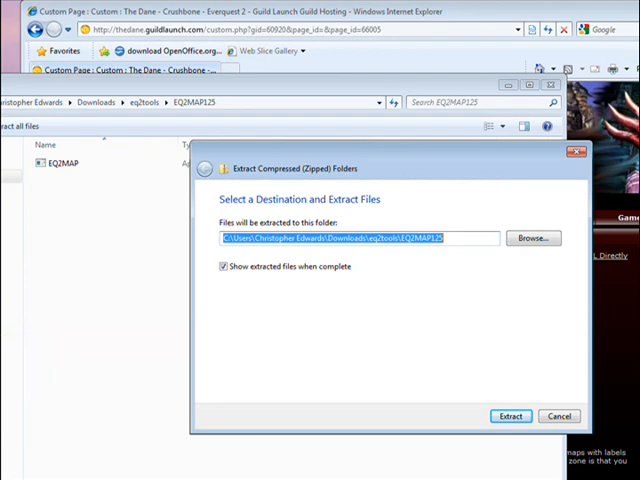
# Extract the zip into the folder and launch EQ2MAP, confirming the unverified-publisher warning.
pyautogui.click(512, 416)
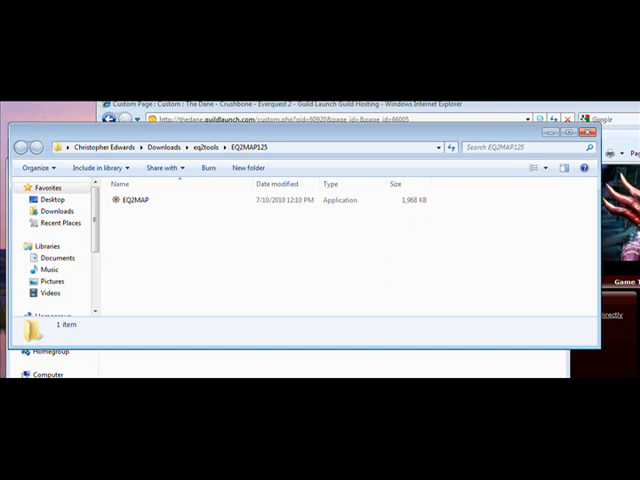
pyautogui.doubleClick(132, 200)
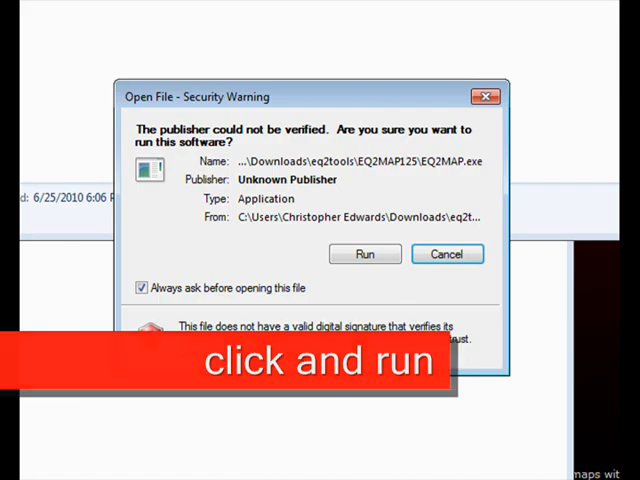
pyautogui.click(364, 252)
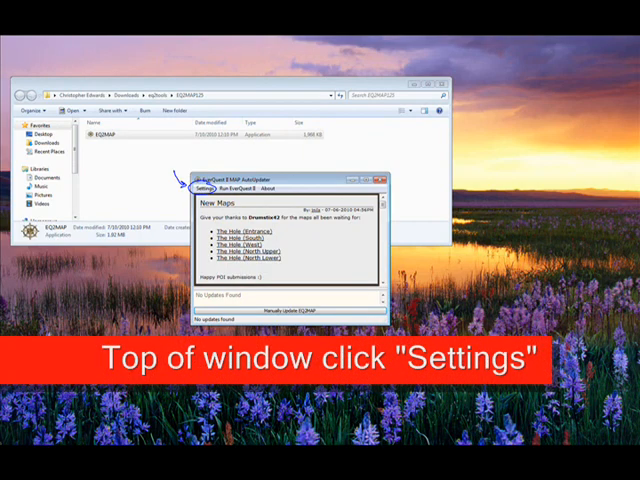
# Bring up the AutoUpdater's Options dialog from Settings.
pyautogui.click(208, 188)
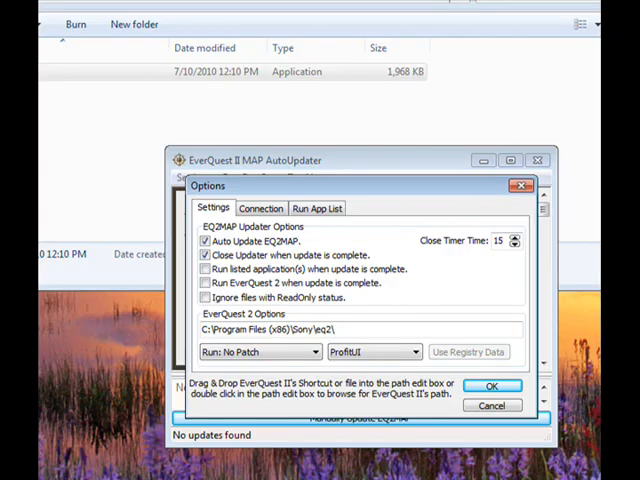